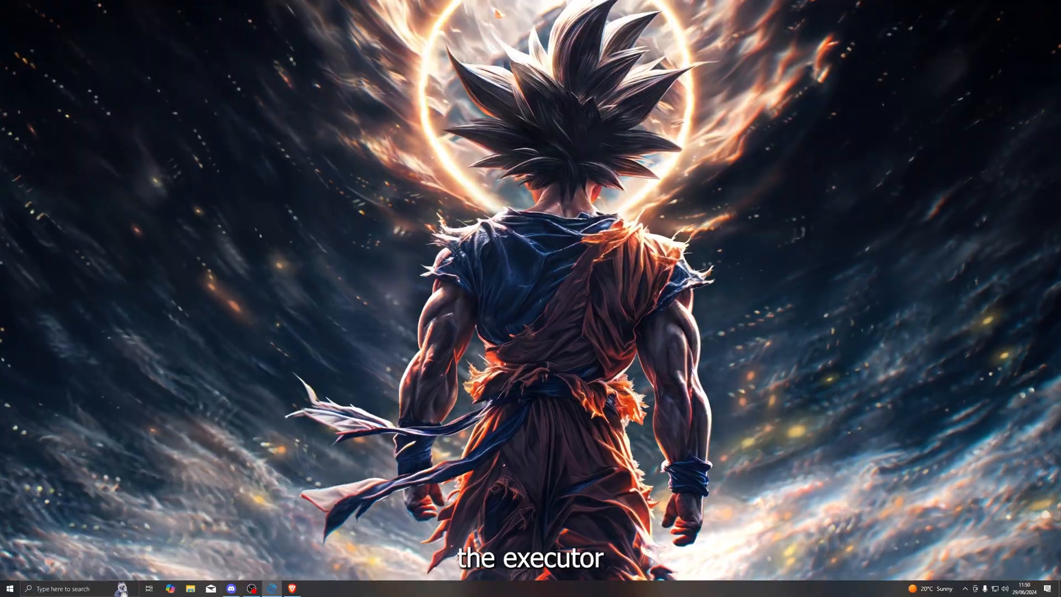
# Launch the Brave browser from the taskbar onto the serenityyt store page.
pyautogui.click(271, 588)
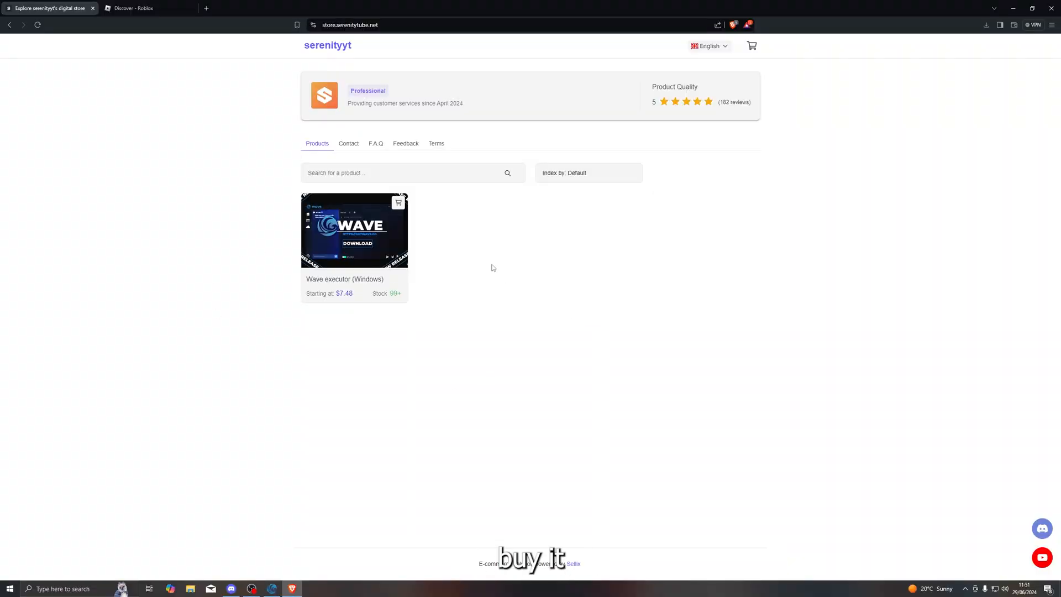
# Open the 'Wave executor (Windows)' product listing priced from $7.48.
pyautogui.click(353, 230)
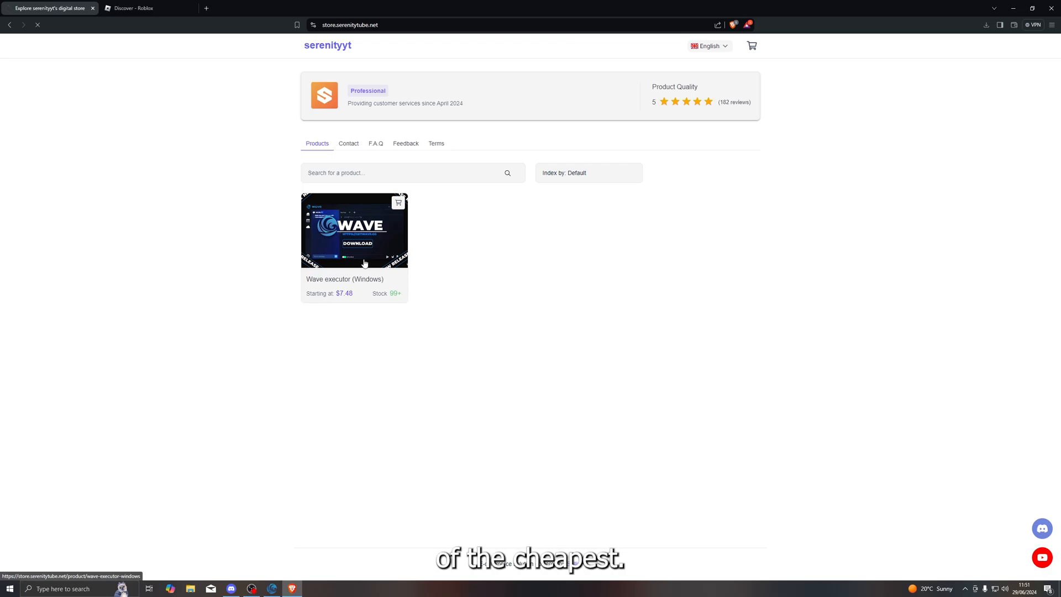
pyautogui.click(353, 230)
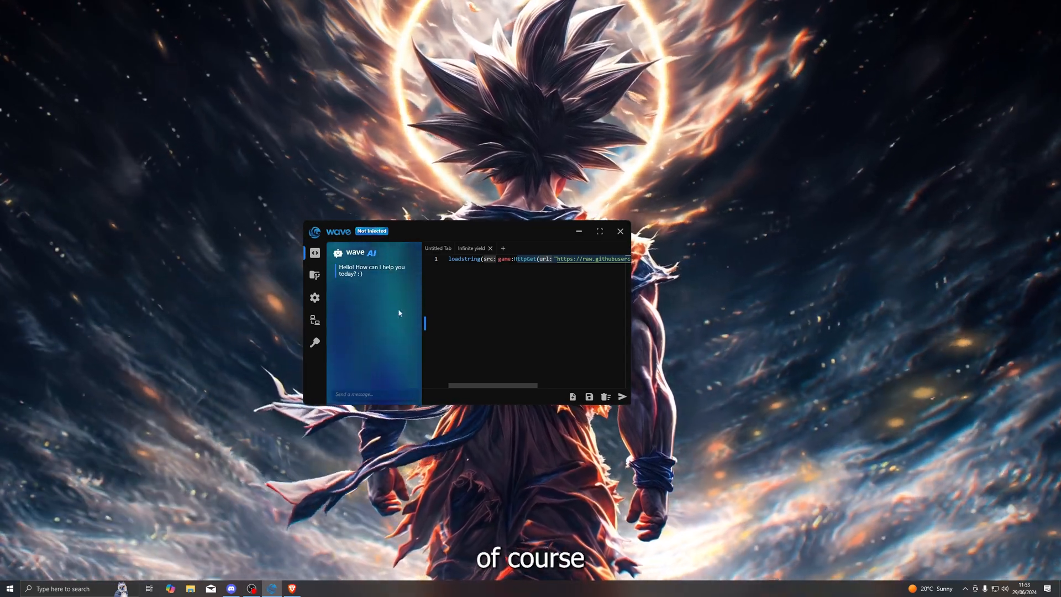
# View and leave the premium membership licence setup, then search the script library for 'infinite yield'.
pyautogui.click(315, 343)
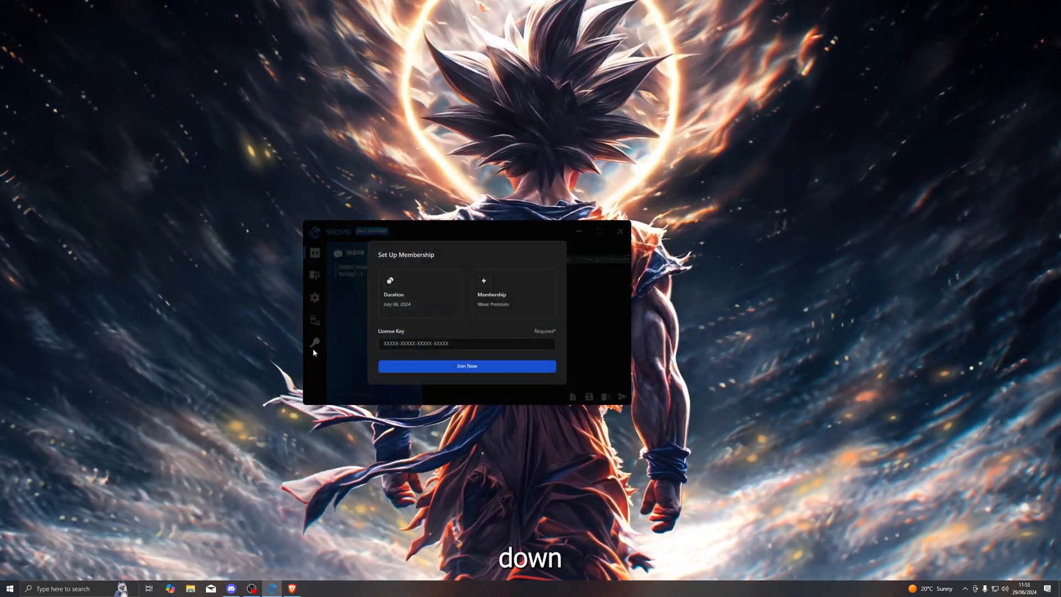
pyautogui.click(467, 344)
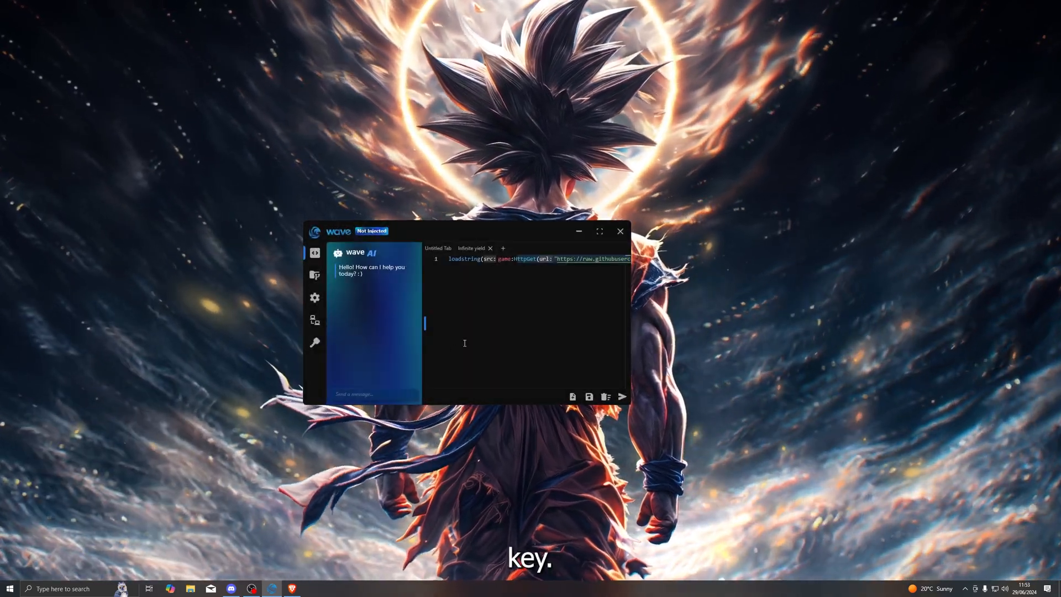
pyautogui.moveTo(467, 231); pyautogui.dragTo(574, 242)
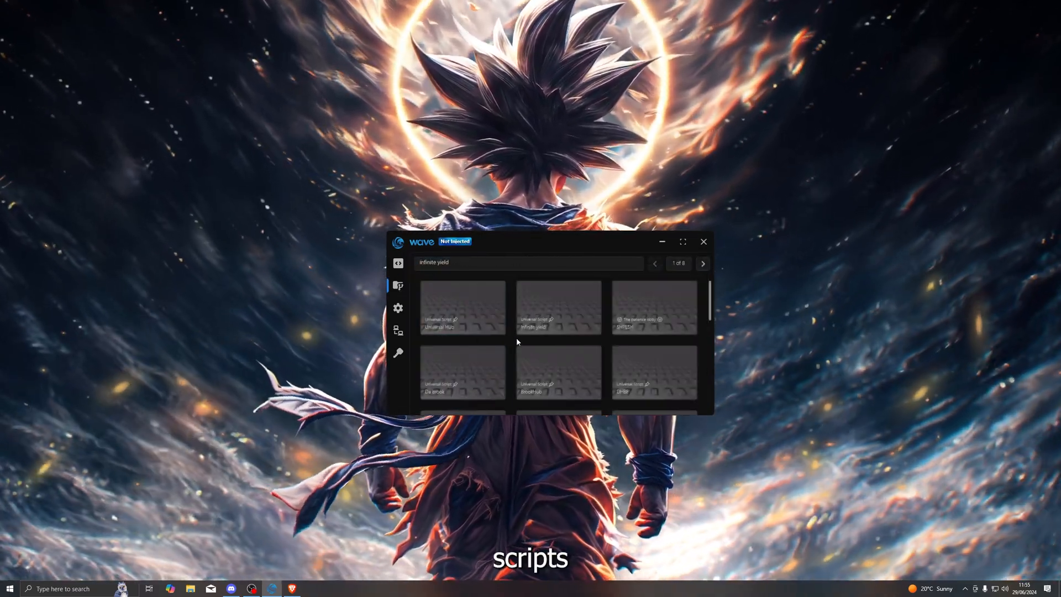
# Search the script library for 'blox fruits' and look through the result thumbnails.
pyautogui.write('blox fruits')
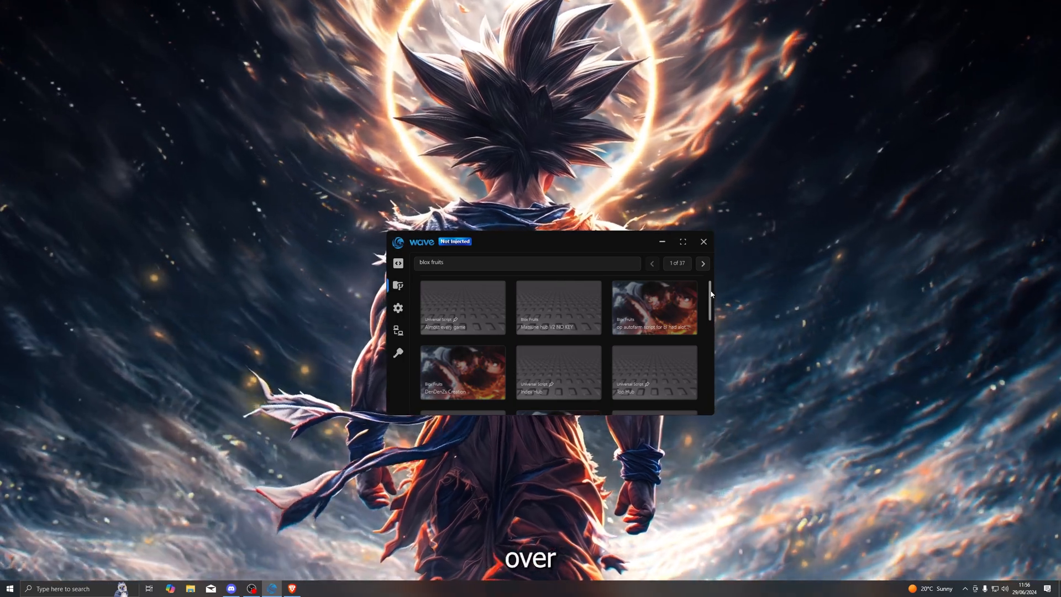
pyautogui.scroll(-3)
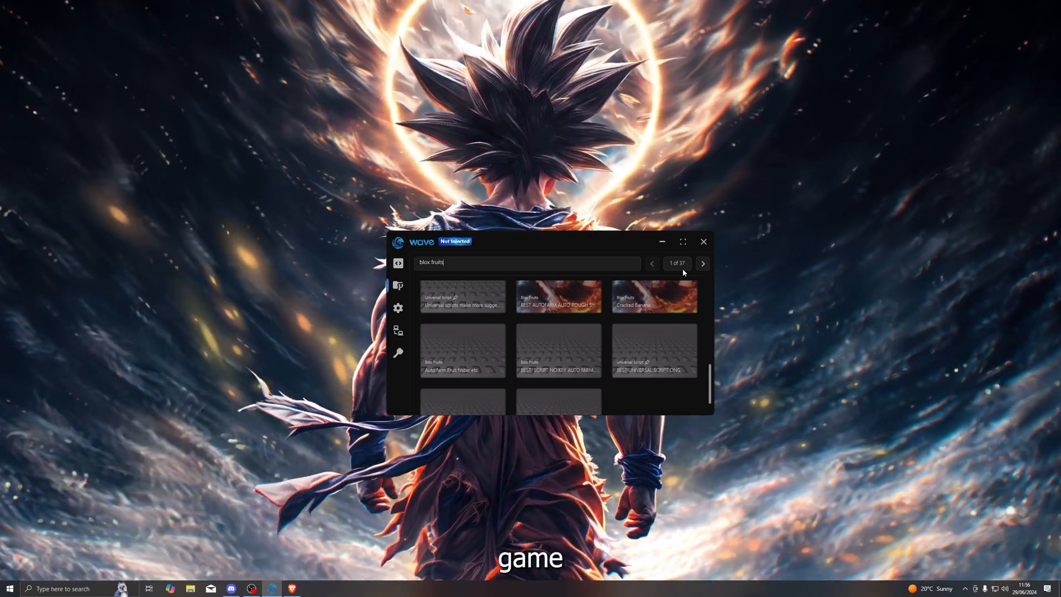
pyautogui.click(398, 307)
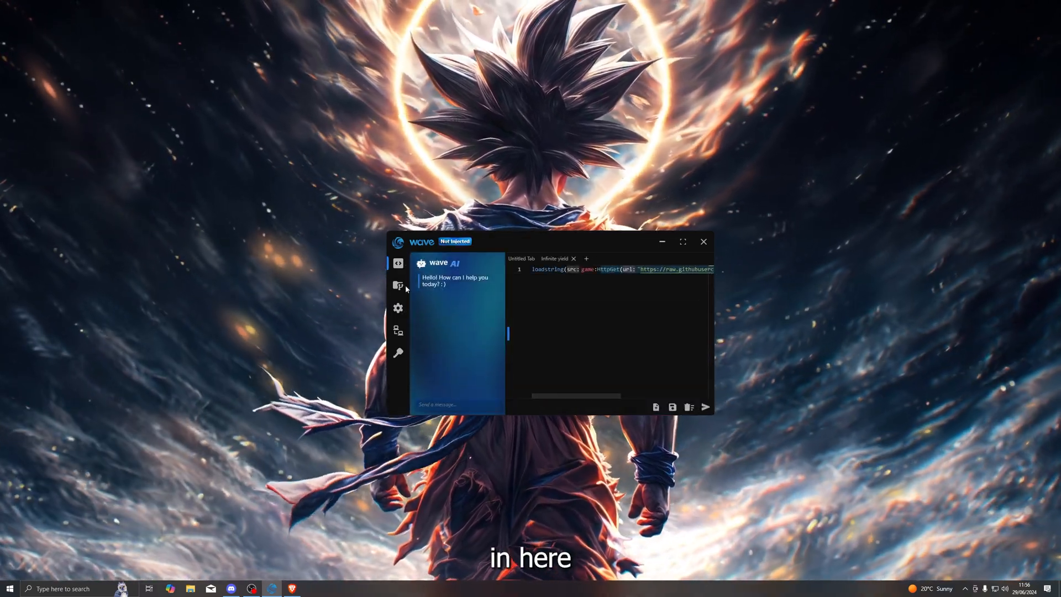
# Enable Save Tabs in executor settings and review the Editor section's refresh rate 240 and font size 14.
pyautogui.click(397, 309)
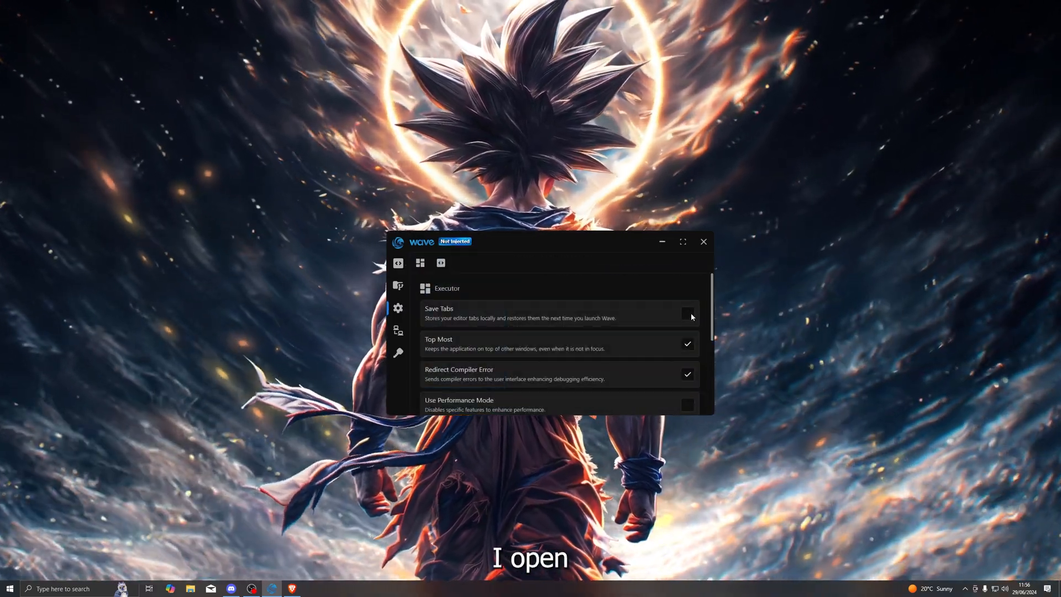
pyautogui.click(687, 314)
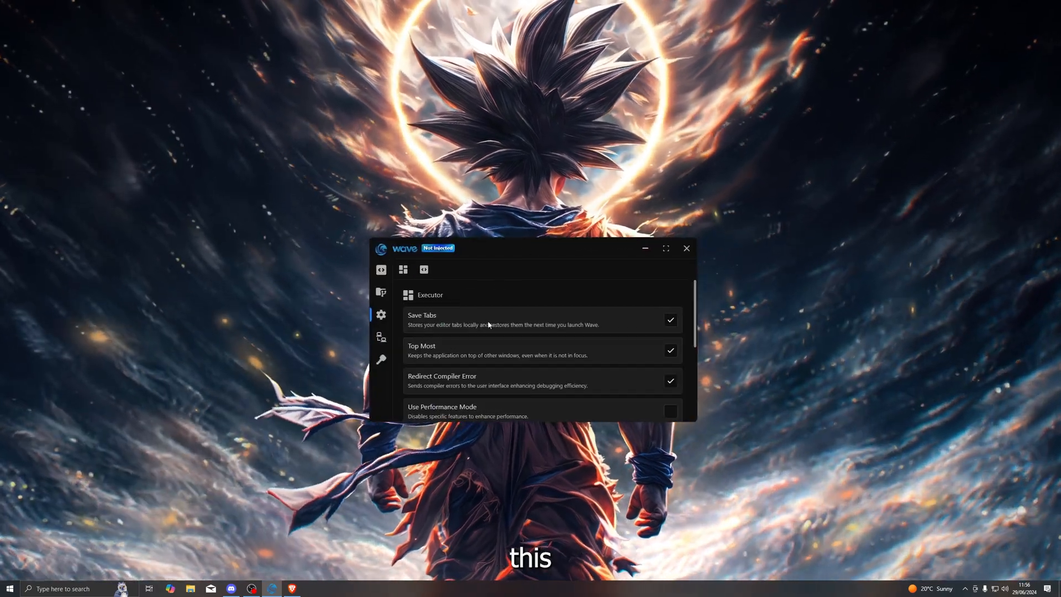
pyautogui.moveTo(535, 249); pyautogui.dragTo(558, 210)
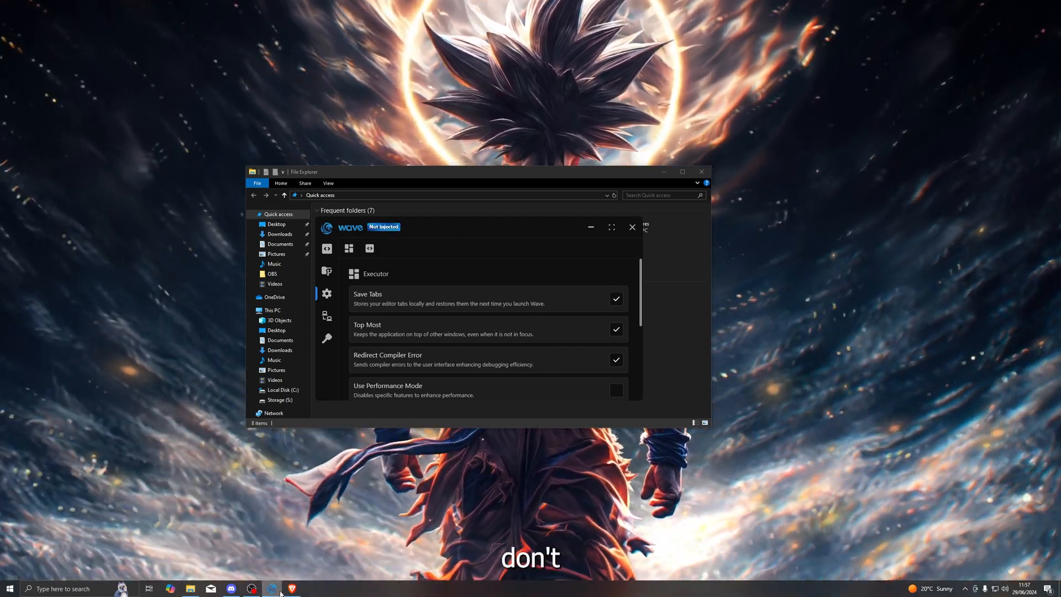
pyautogui.scroll(-3)
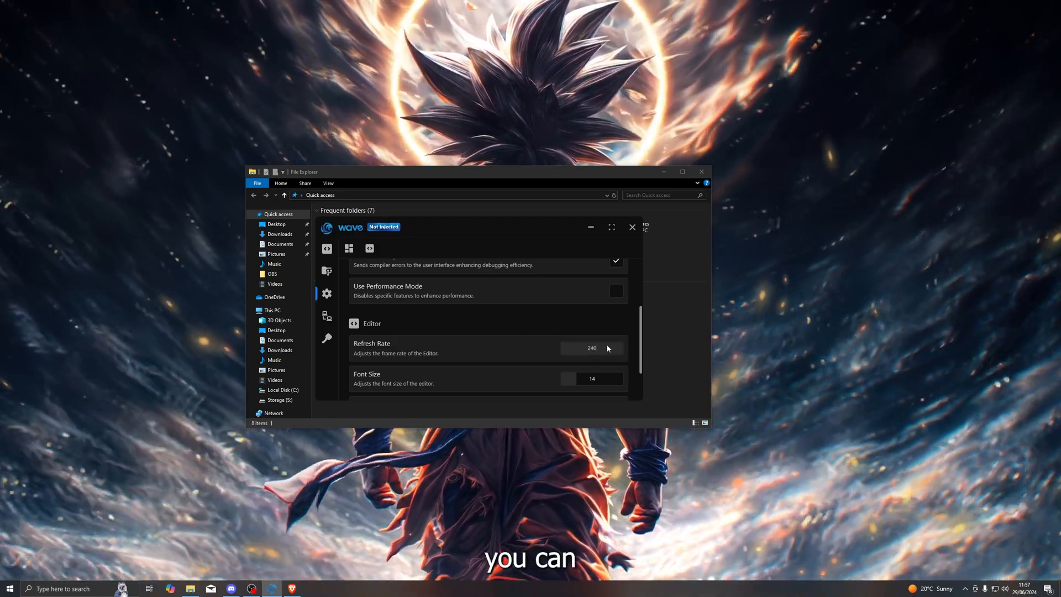
pyautogui.scroll(-3)
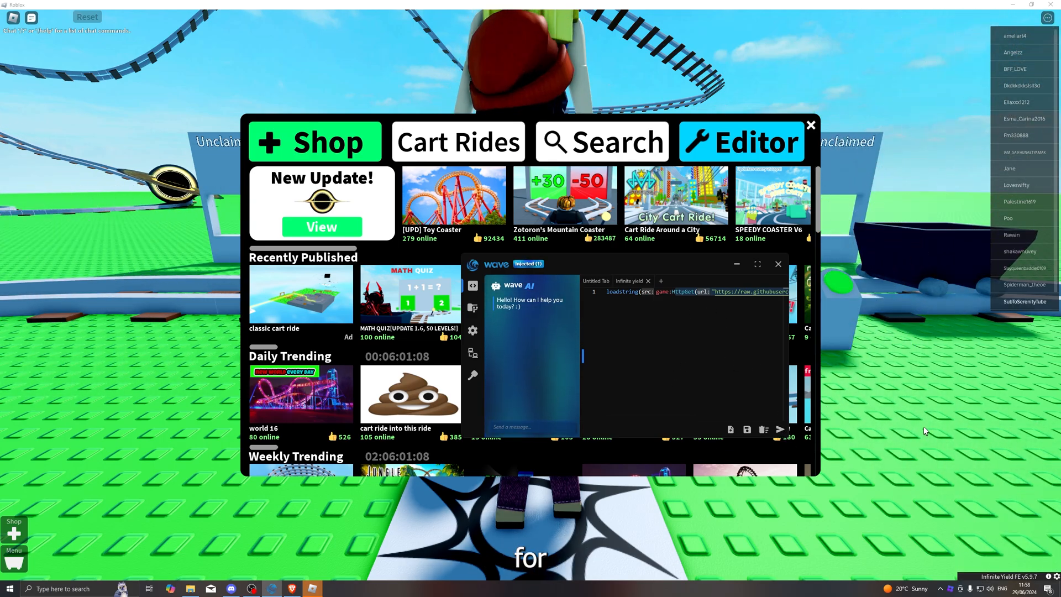
# Close the cart ride game's ride browser overlay, leaving Wave injected over the game.
pyautogui.click(810, 125)
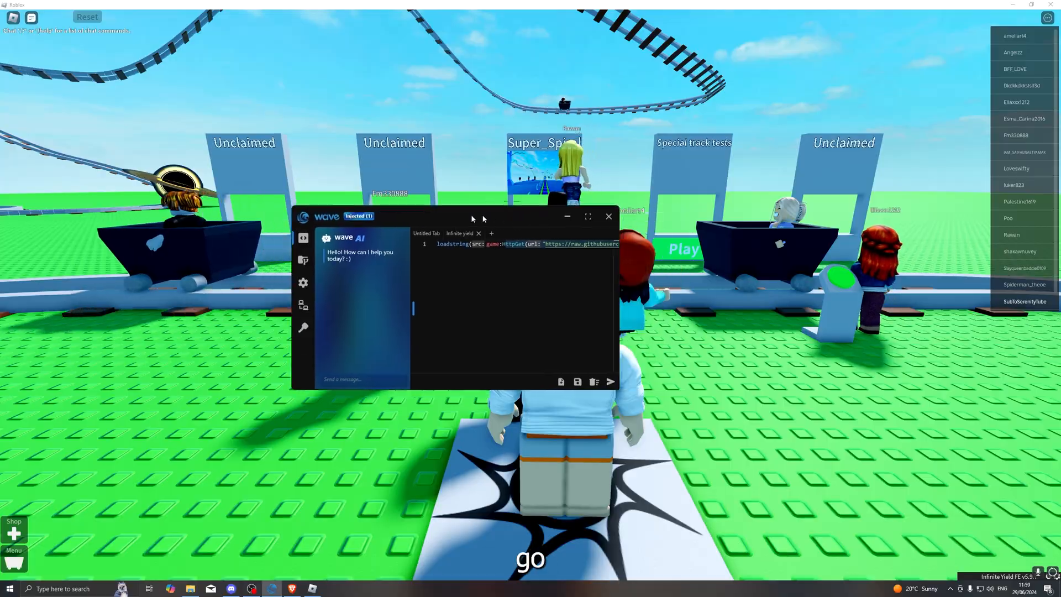